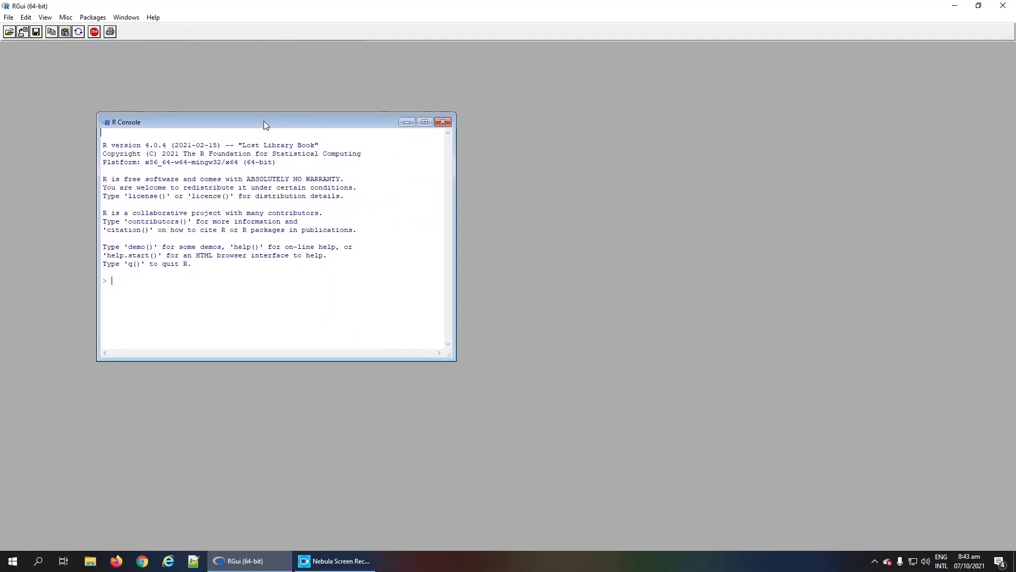
mouse_move(127, 297)
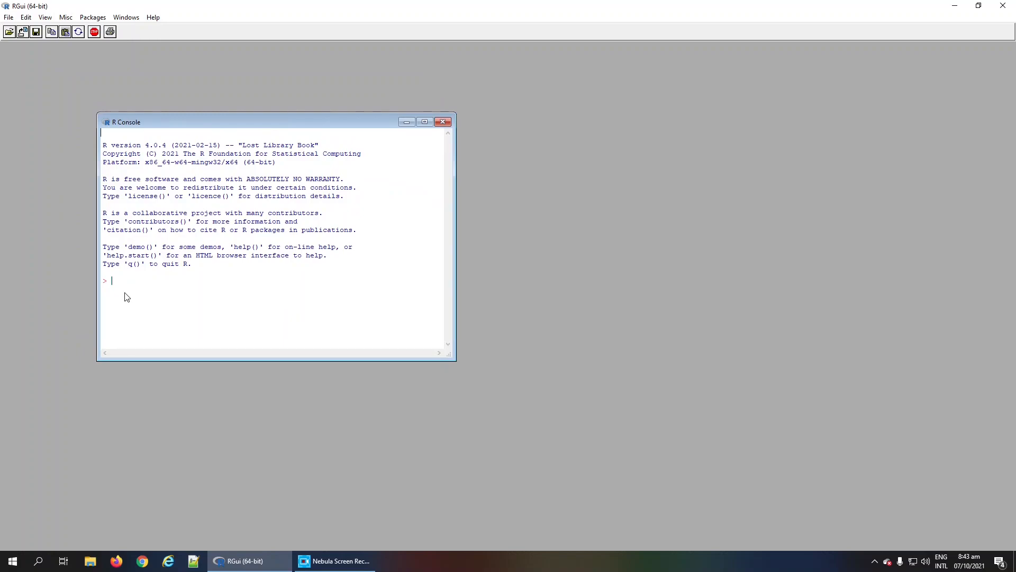
mouse_move(166, 289)
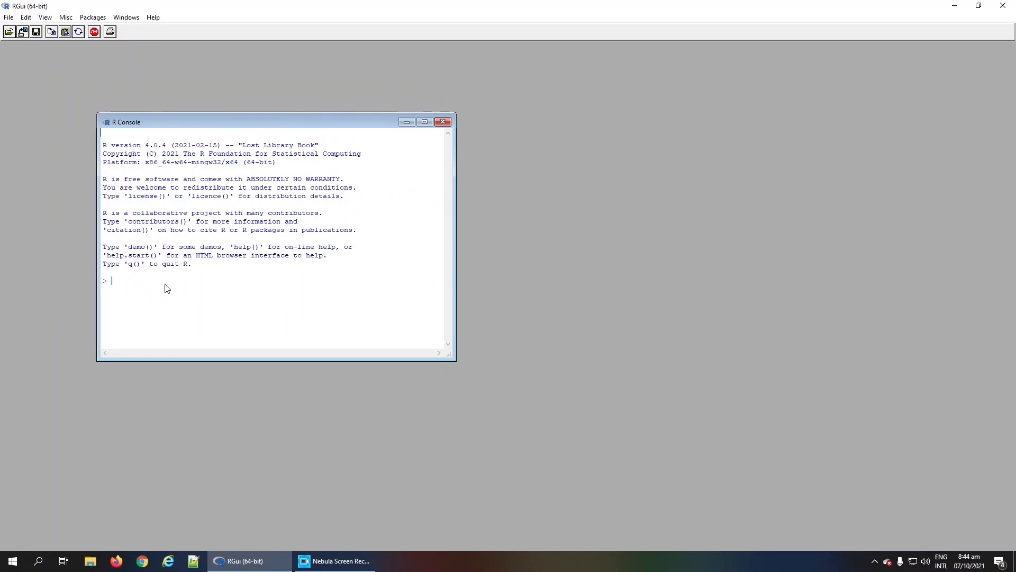
Step: Highlight the R version, platform description, licence line and license() commands in the startup banner
left_click_drag(103, 144, 217, 145)
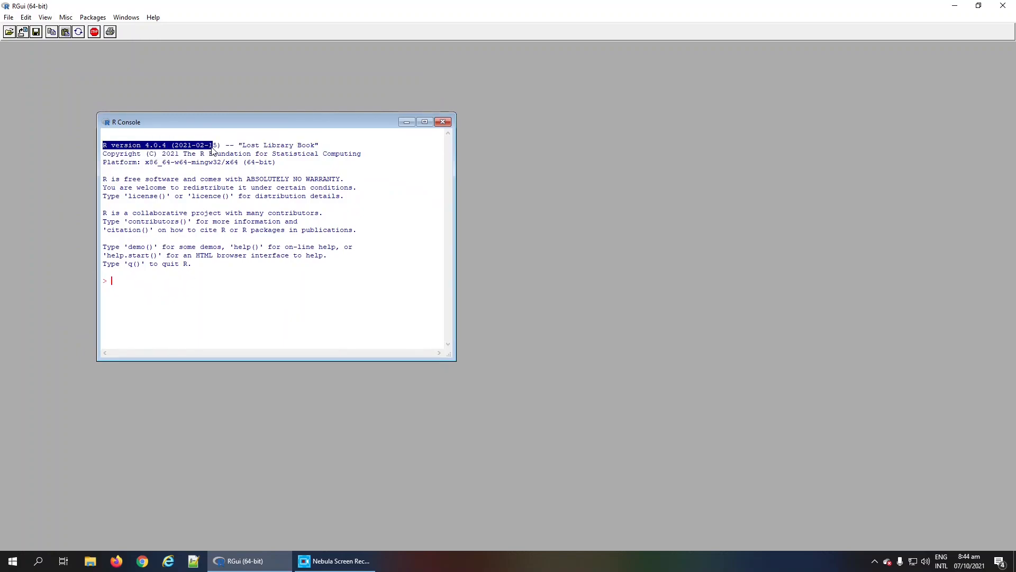
left_click_drag(102, 144, 327, 145)
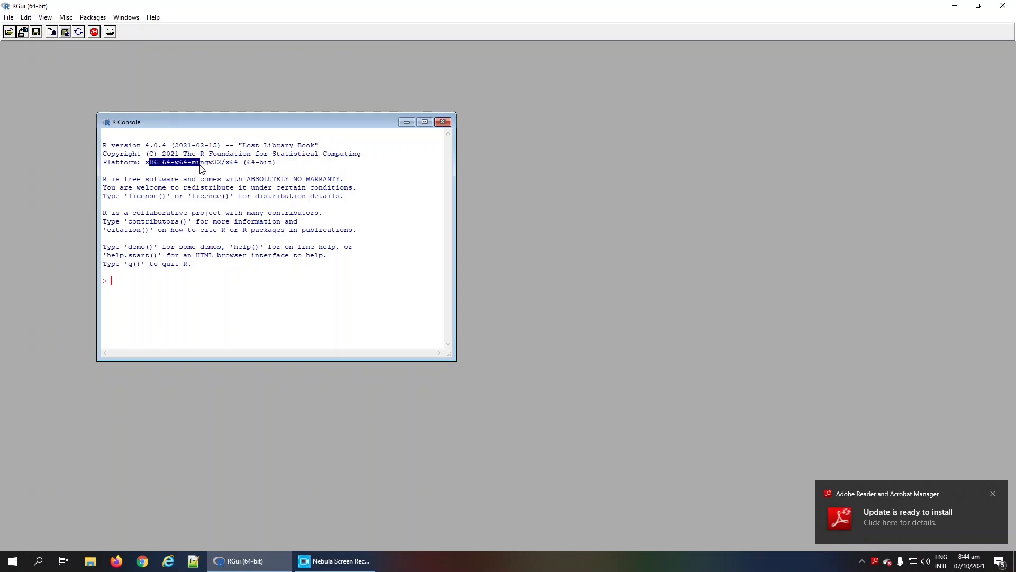
left_click_drag(149, 162, 278, 162)
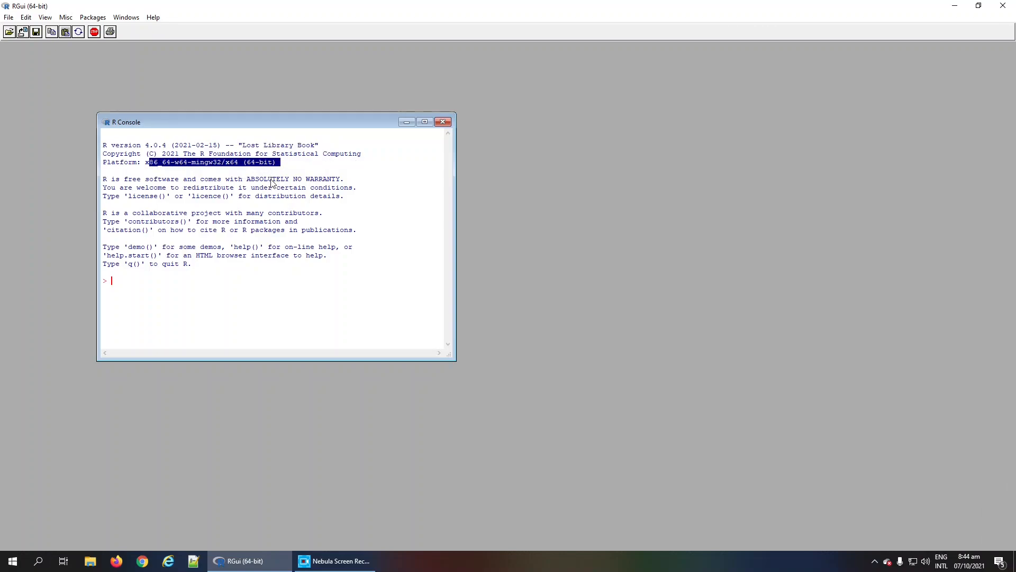
mouse_move(104, 184)
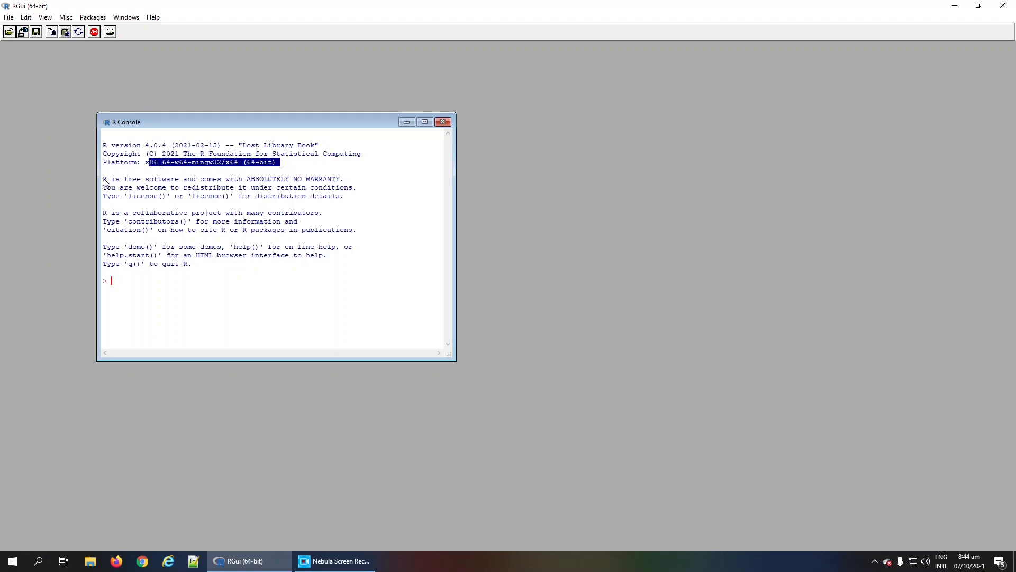
left_click_drag(102, 179, 353, 196)
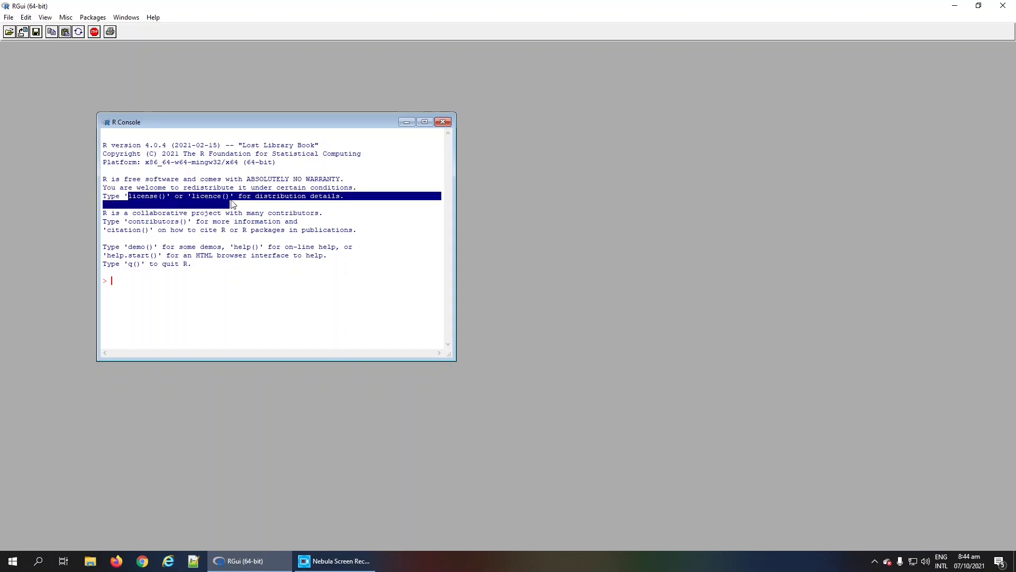
left_click_drag(233, 196, 128, 195)
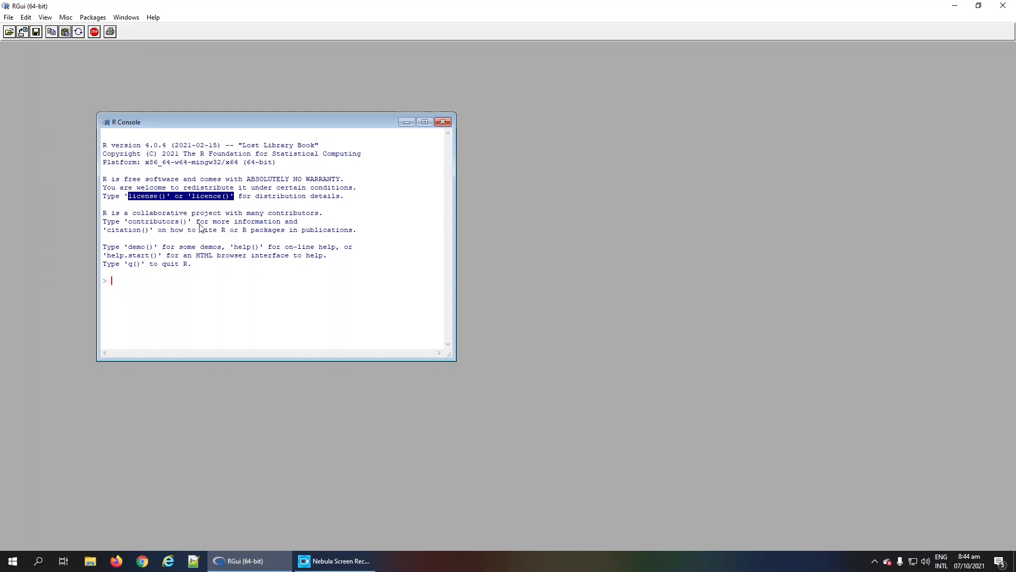
mouse_move(185, 228)
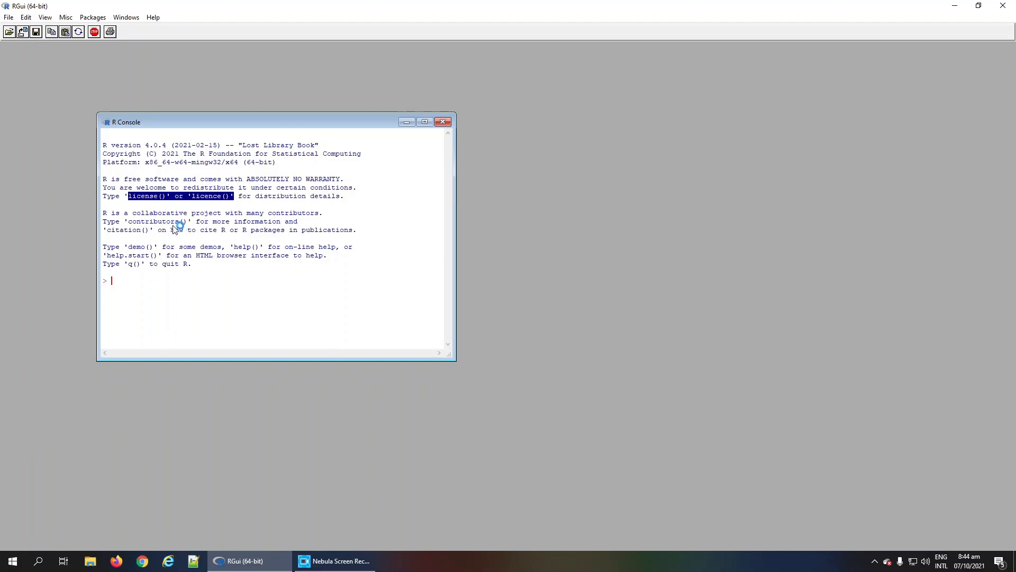
mouse_move(146, 258)
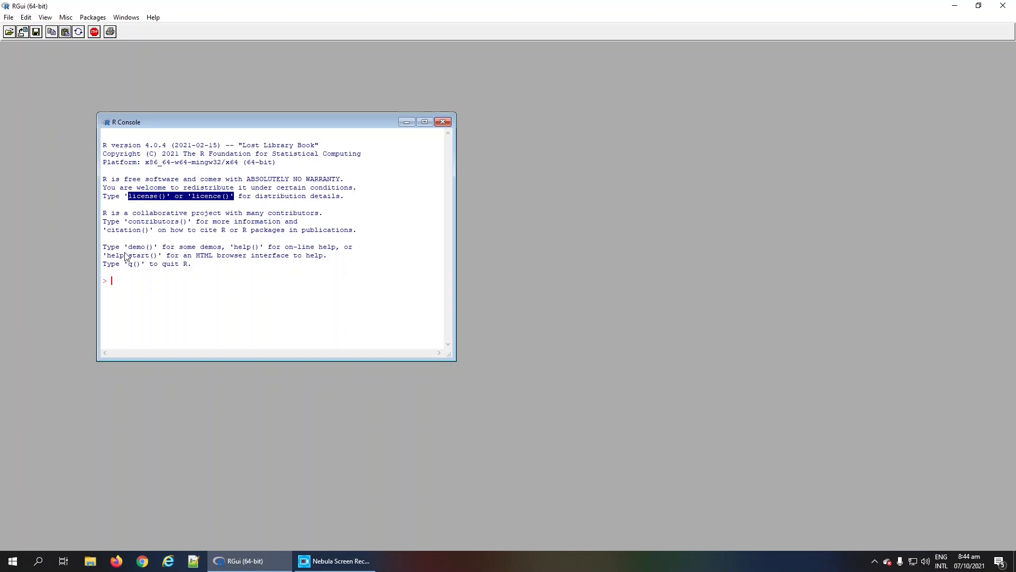
mouse_move(289, 237)
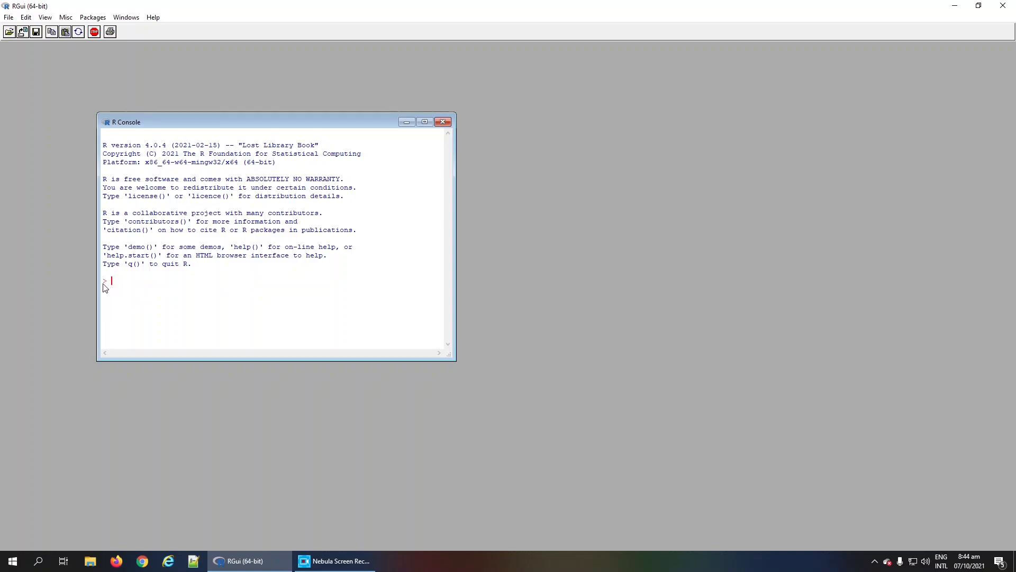
mouse_move(115, 291)
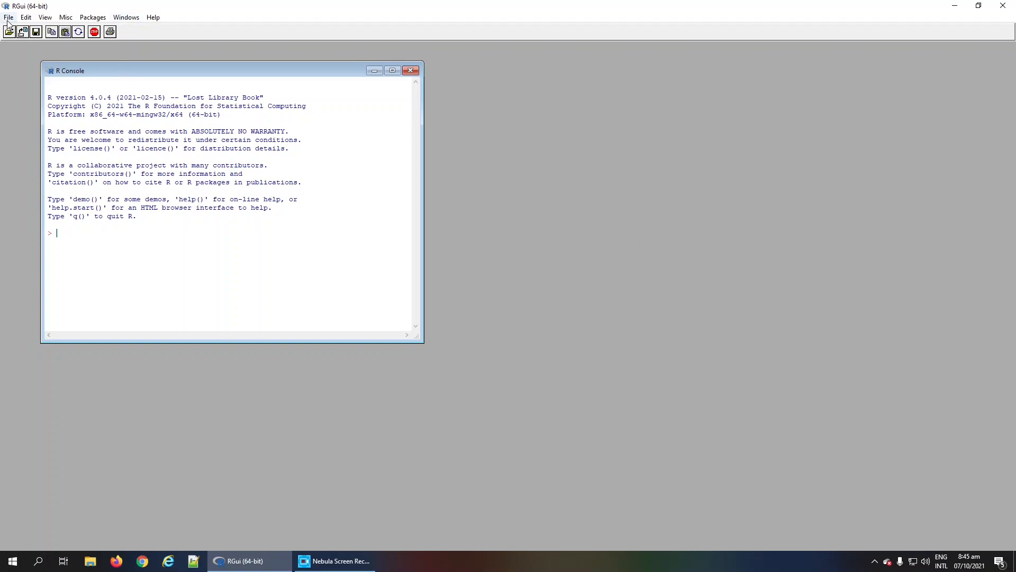
mouse_move(26, 18)
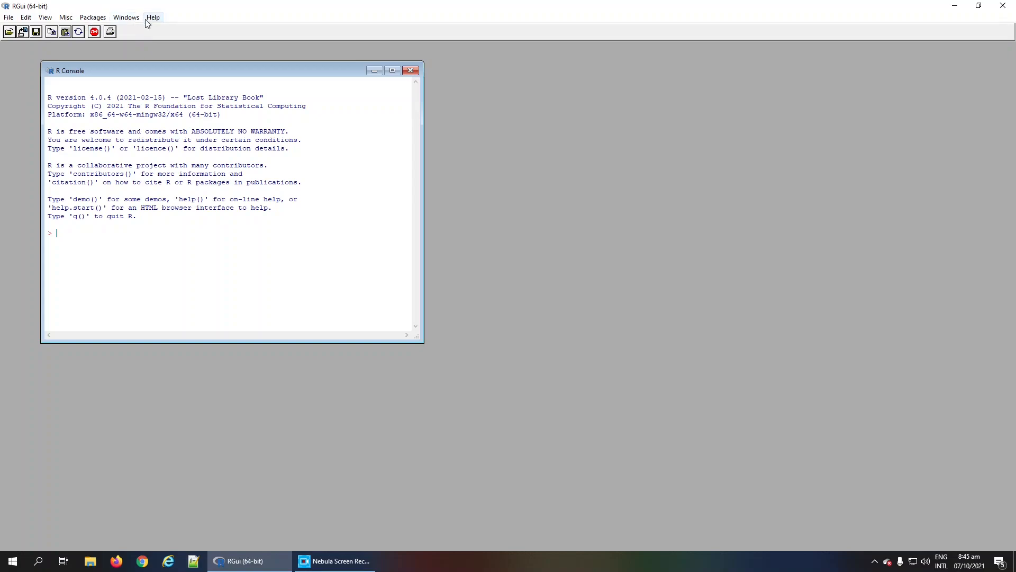
Step: Browse the Packages, View and Misc menus, ending on View's toolbar and status bar options
left_click(92, 17)
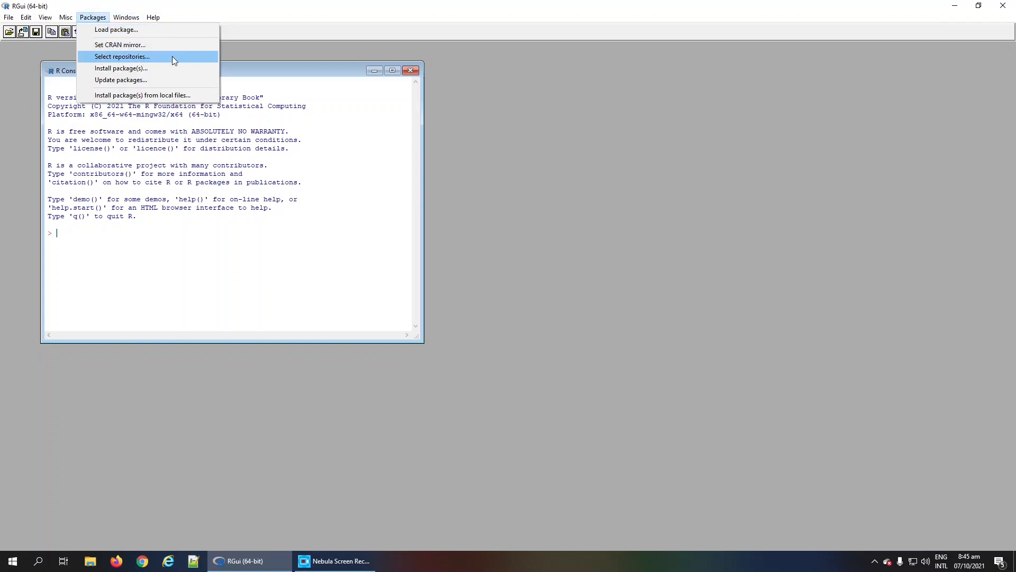
mouse_move(121, 80)
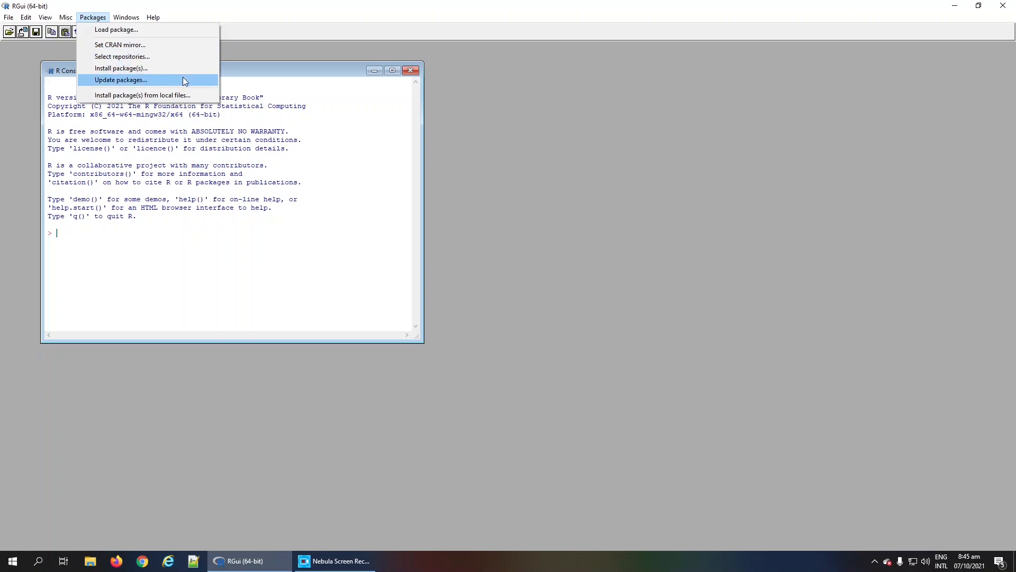
left_click(45, 17)
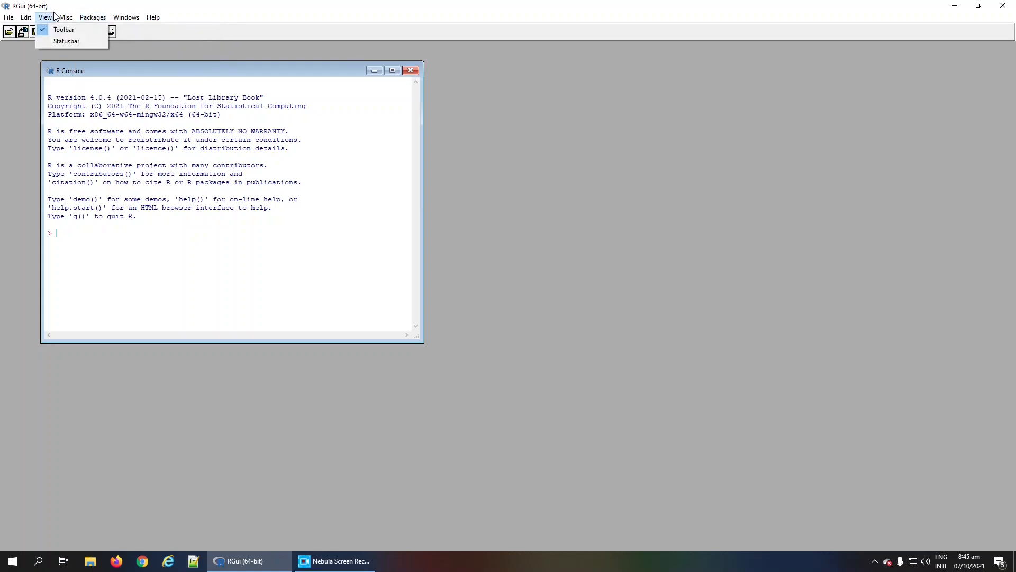
left_click(65, 17)
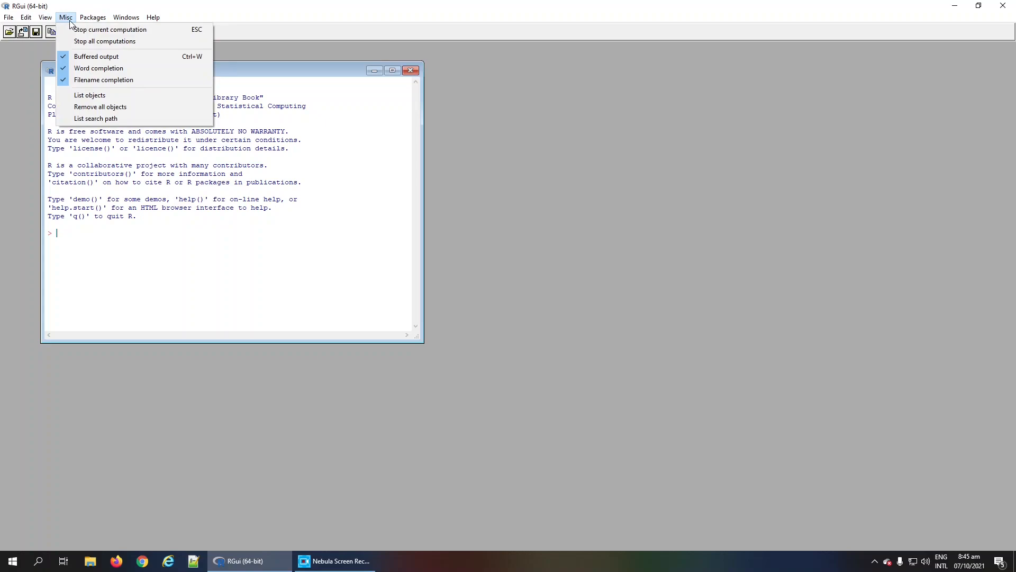
mouse_move(110, 29)
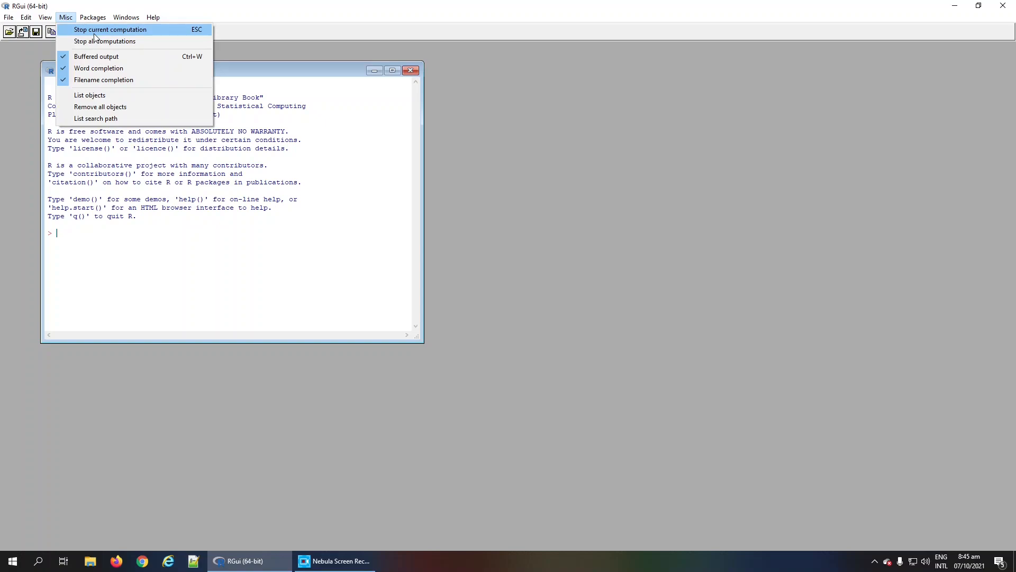
mouse_move(89, 95)
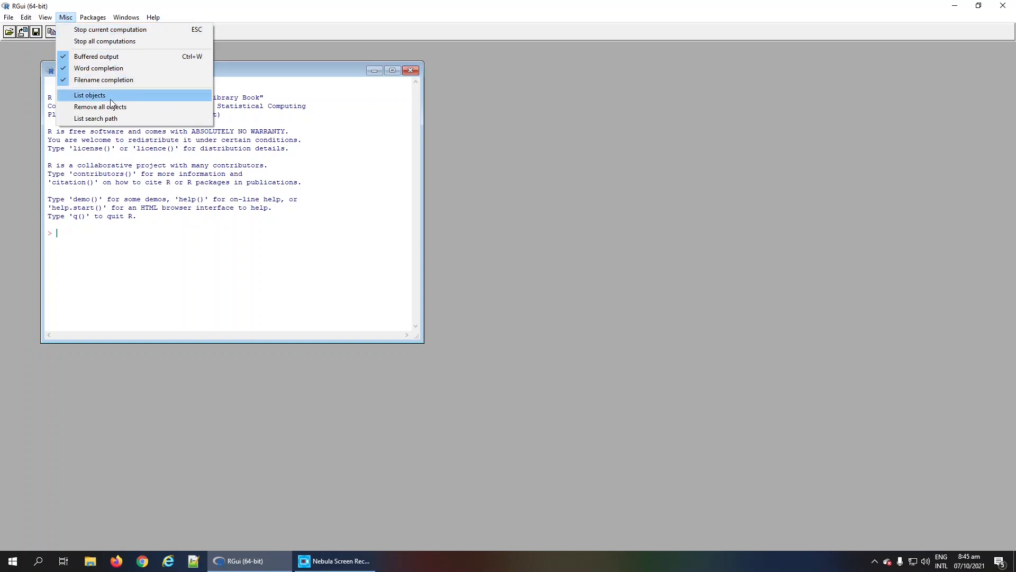
mouse_move(100, 107)
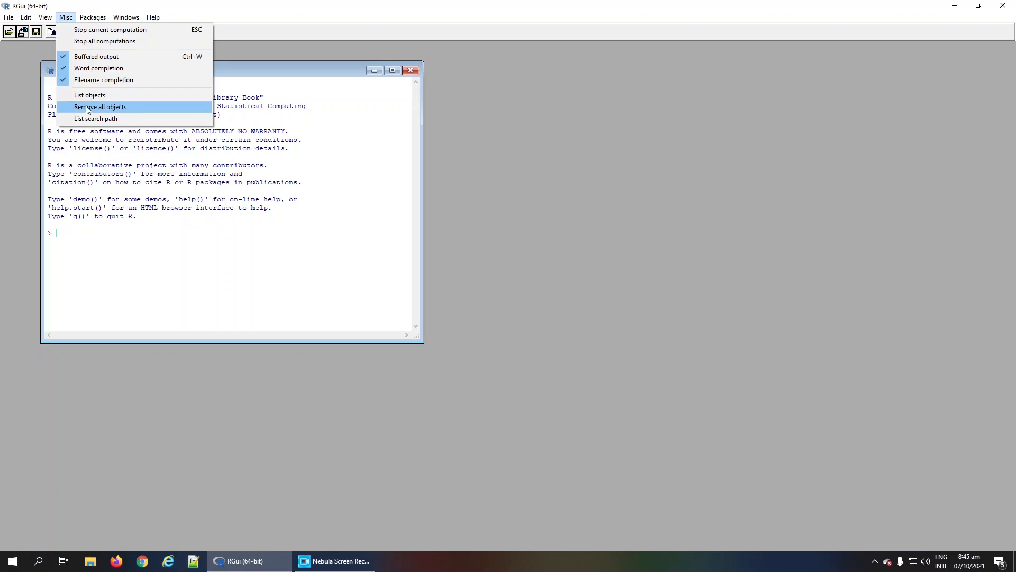
left_click(44, 17)
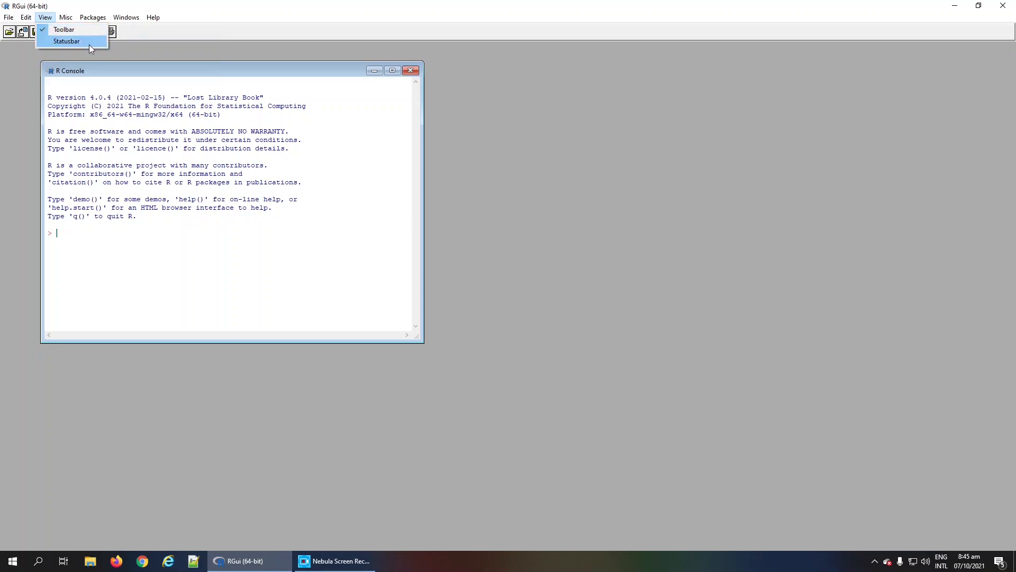
Step: Enable the status bar, confirm it is ticked under View, and launch GUI preferences from Edit
left_click(66, 40)
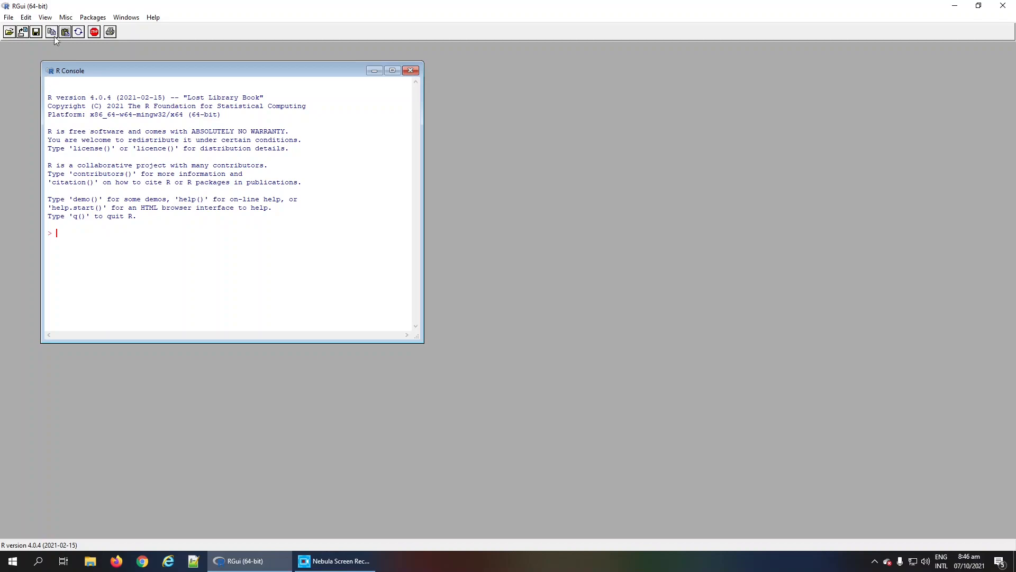
left_click(44, 17)
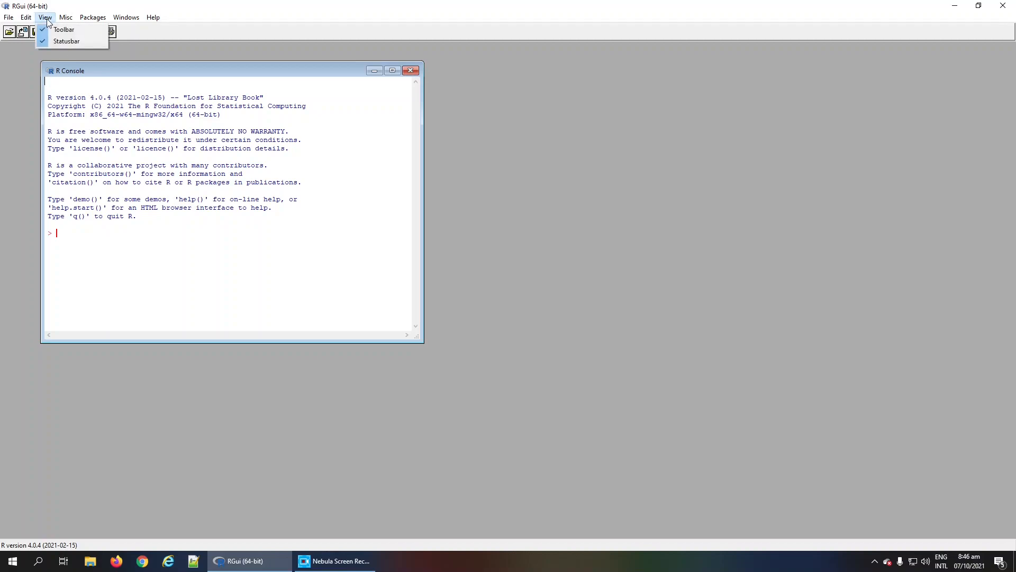
left_click(26, 18)
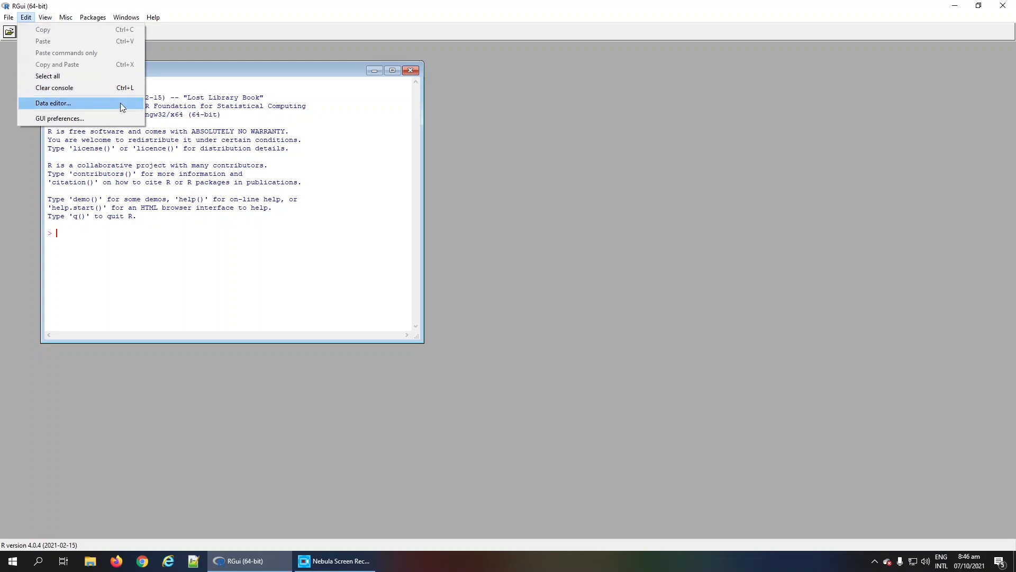
mouse_move(67, 121)
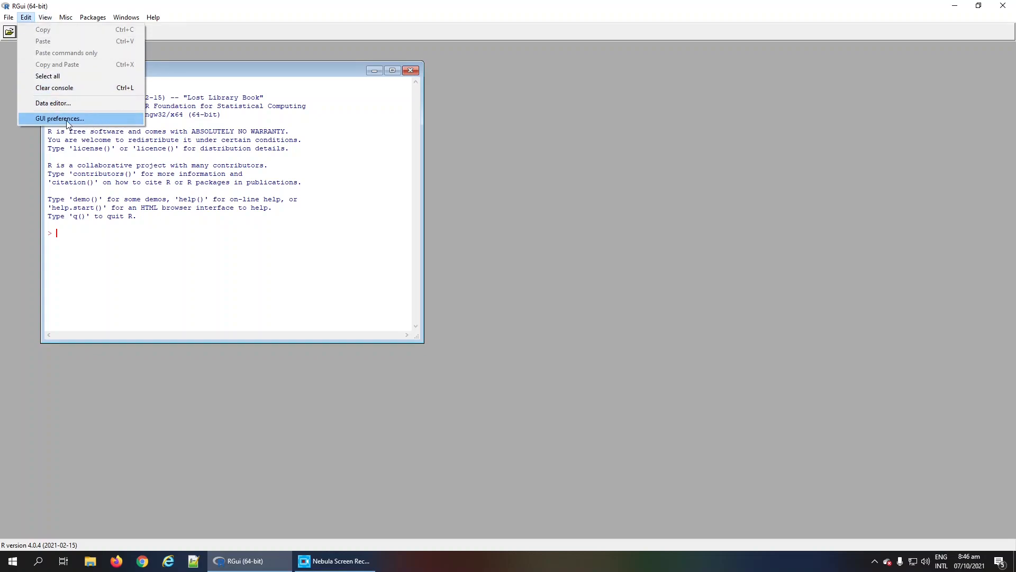
left_click(59, 118)
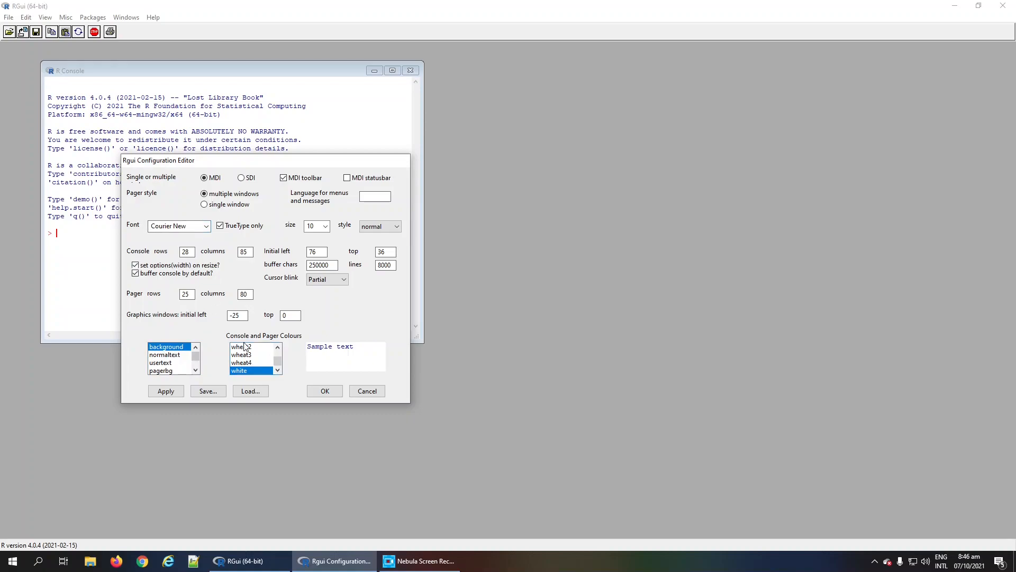
Step: Set the console background to wheat3 and the font size to 12
left_click(241, 354)
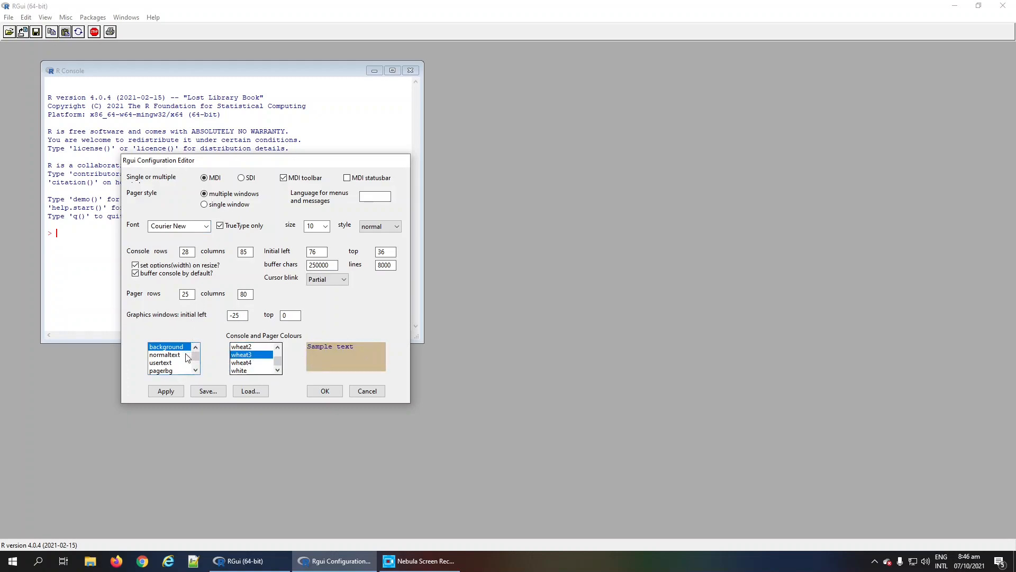
left_click(326, 226)
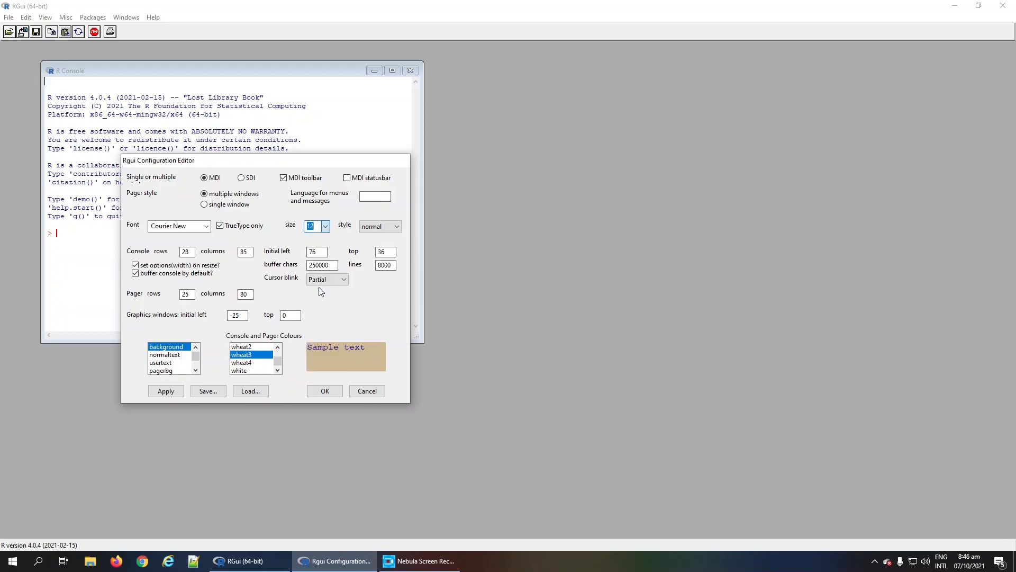
Step: Apply the wheat3 background and size-12 font by closing the Configuration Editor
left_click(9, 17)
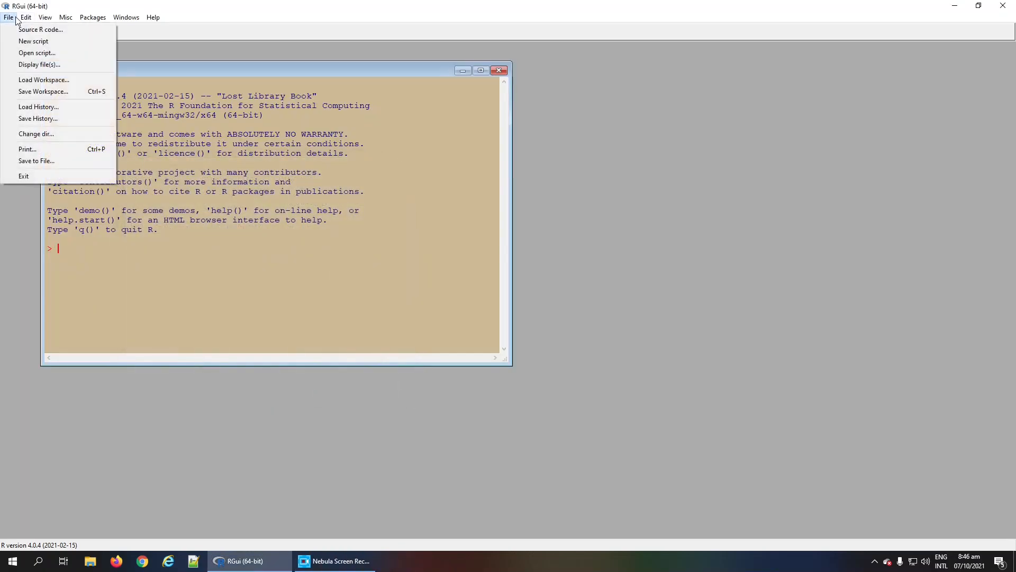
mouse_move(32, 41)
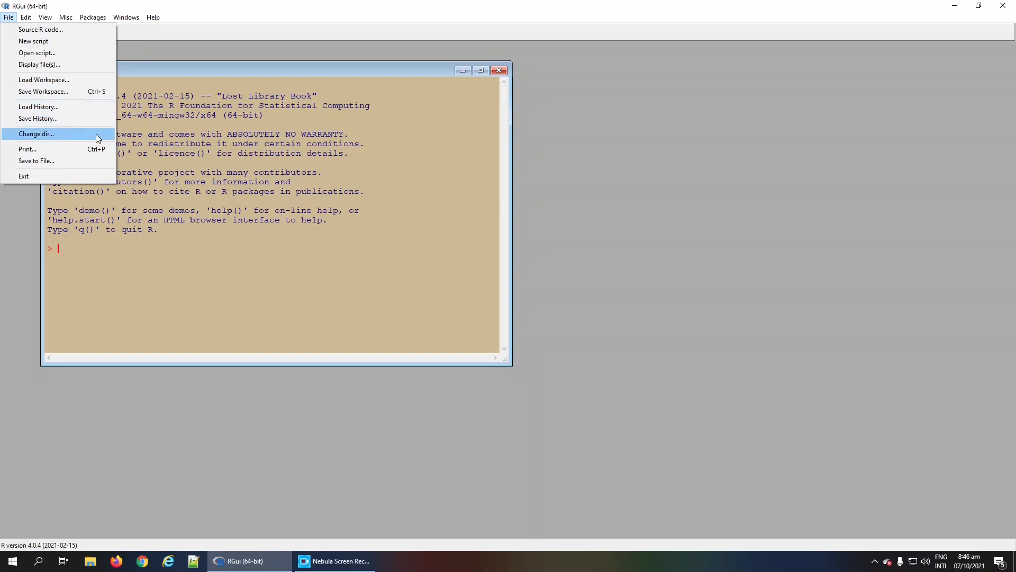
mouse_move(300, 81)
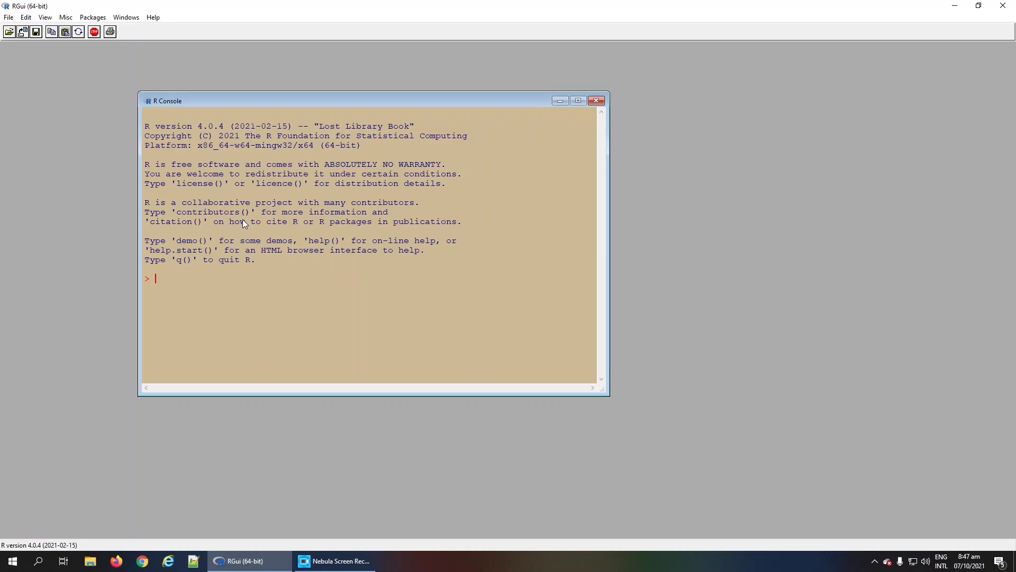
mouse_move(174, 286)
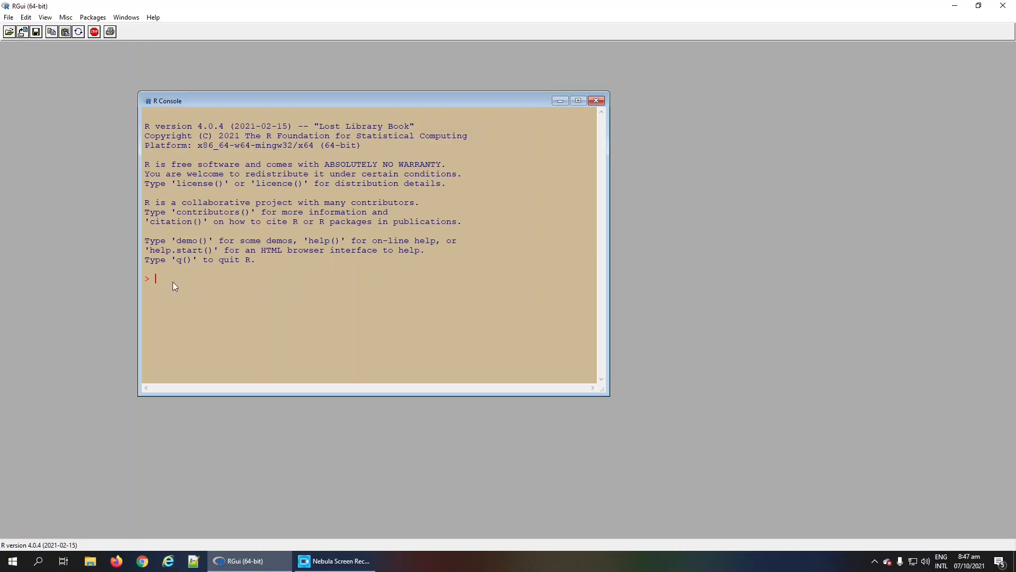